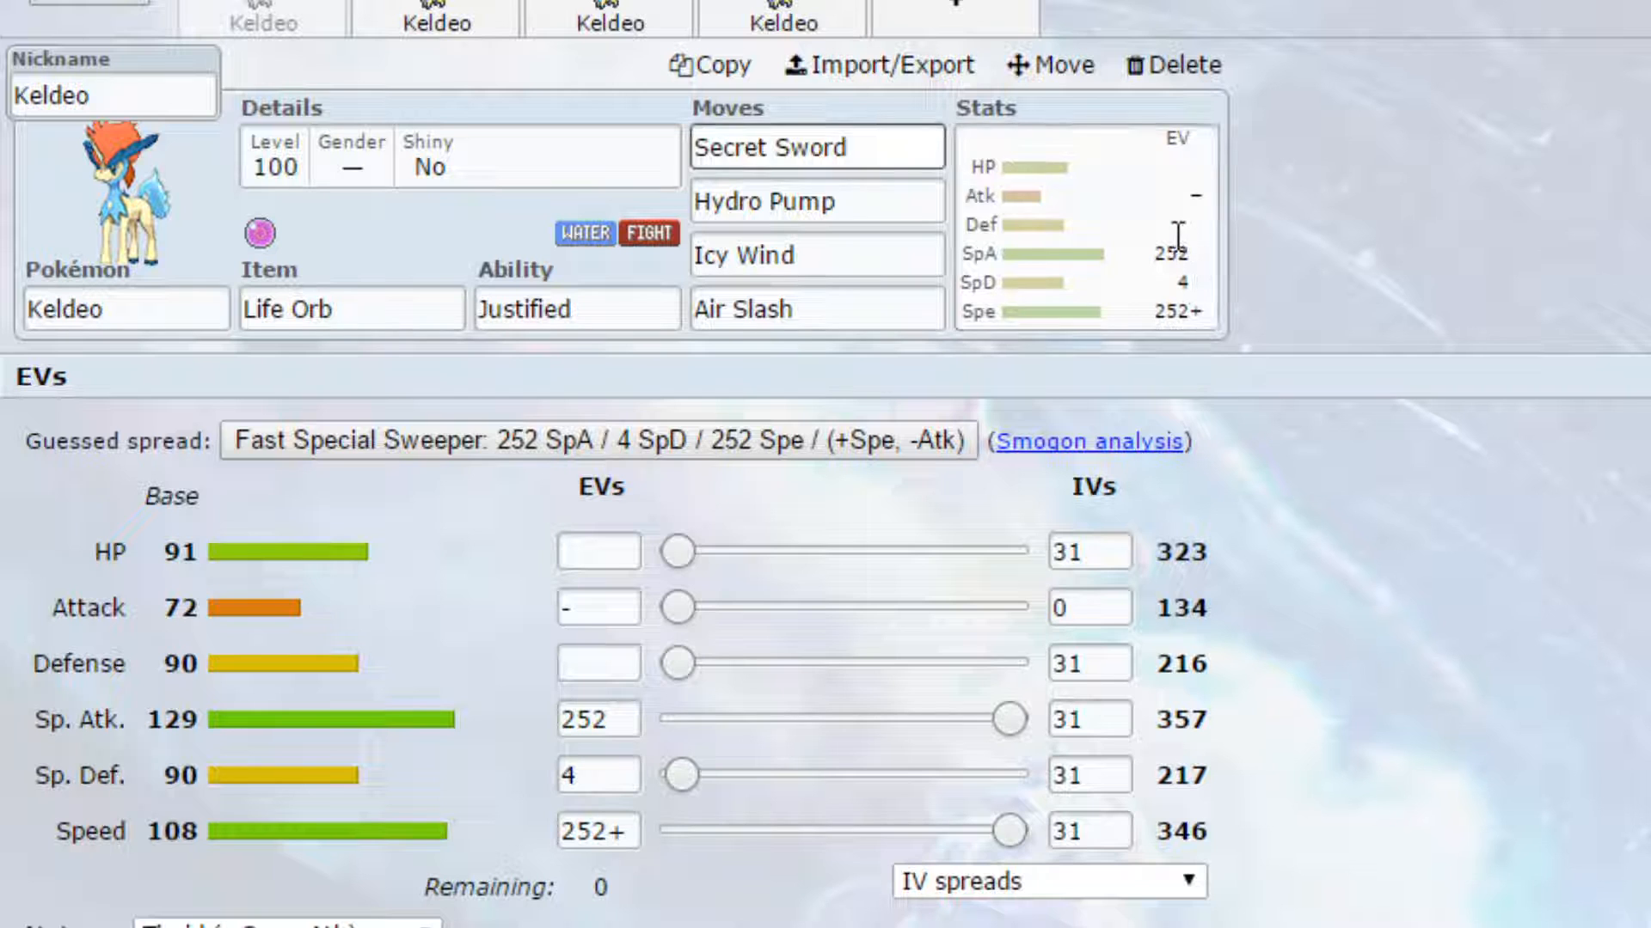
- Open the move list for the first Keldeo's Secret Sword move slot
left_click(817, 146)
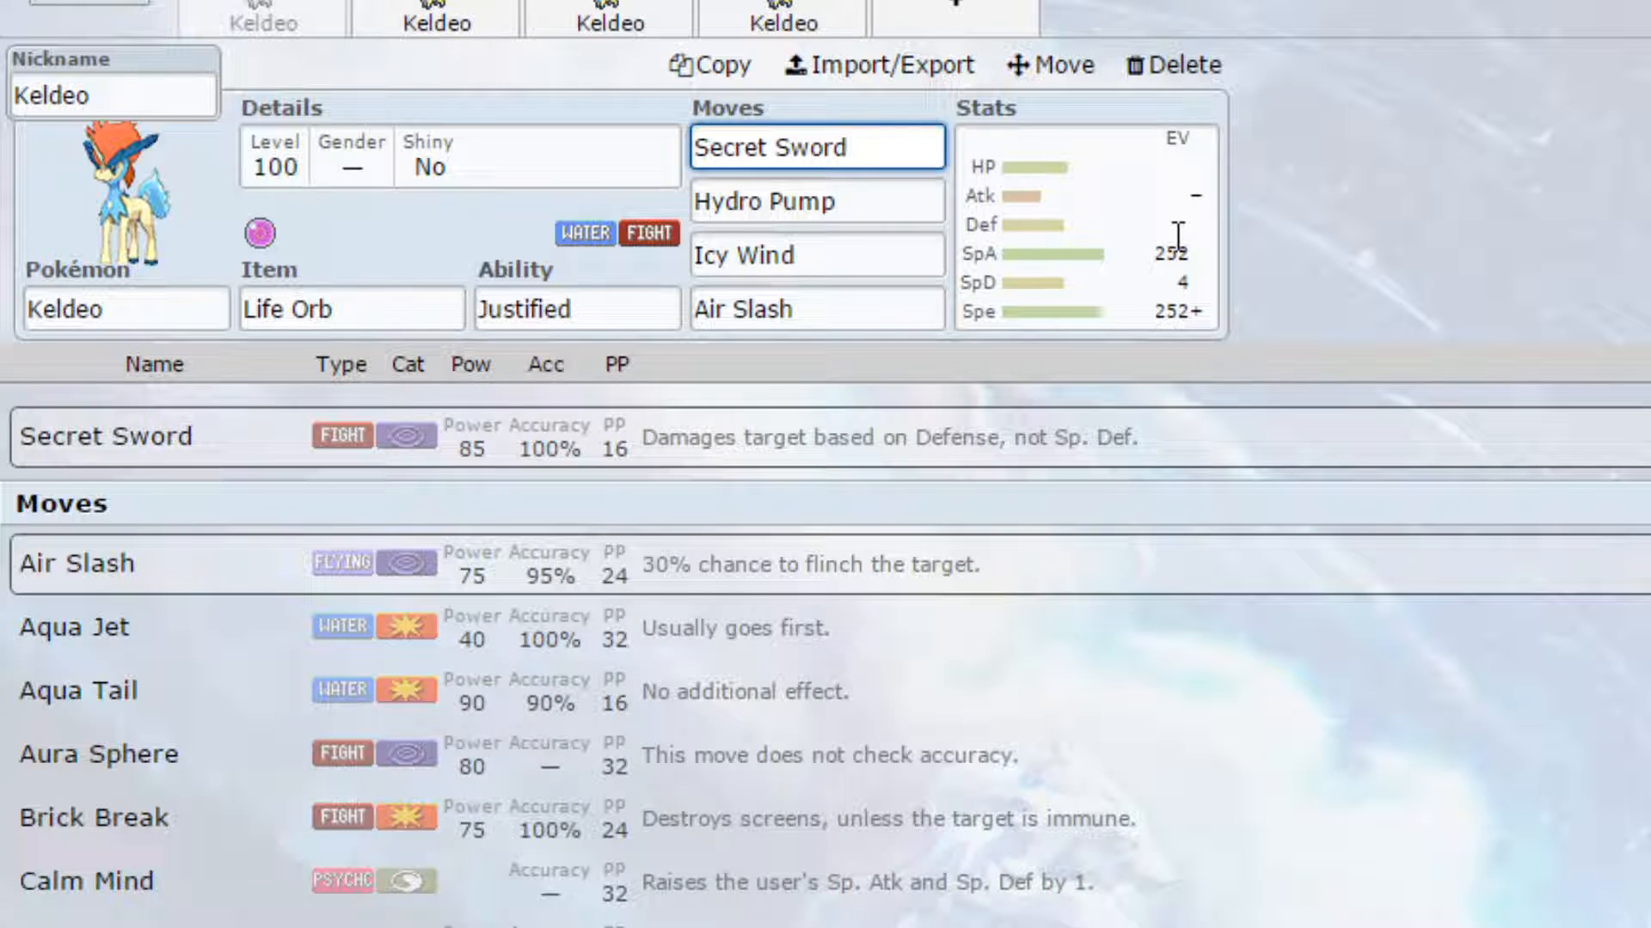
- Switch to the second Keldeo set holding Red Card with Calm Mind, Focus Blast, Scald, Air Slash
left_click(1084, 226)
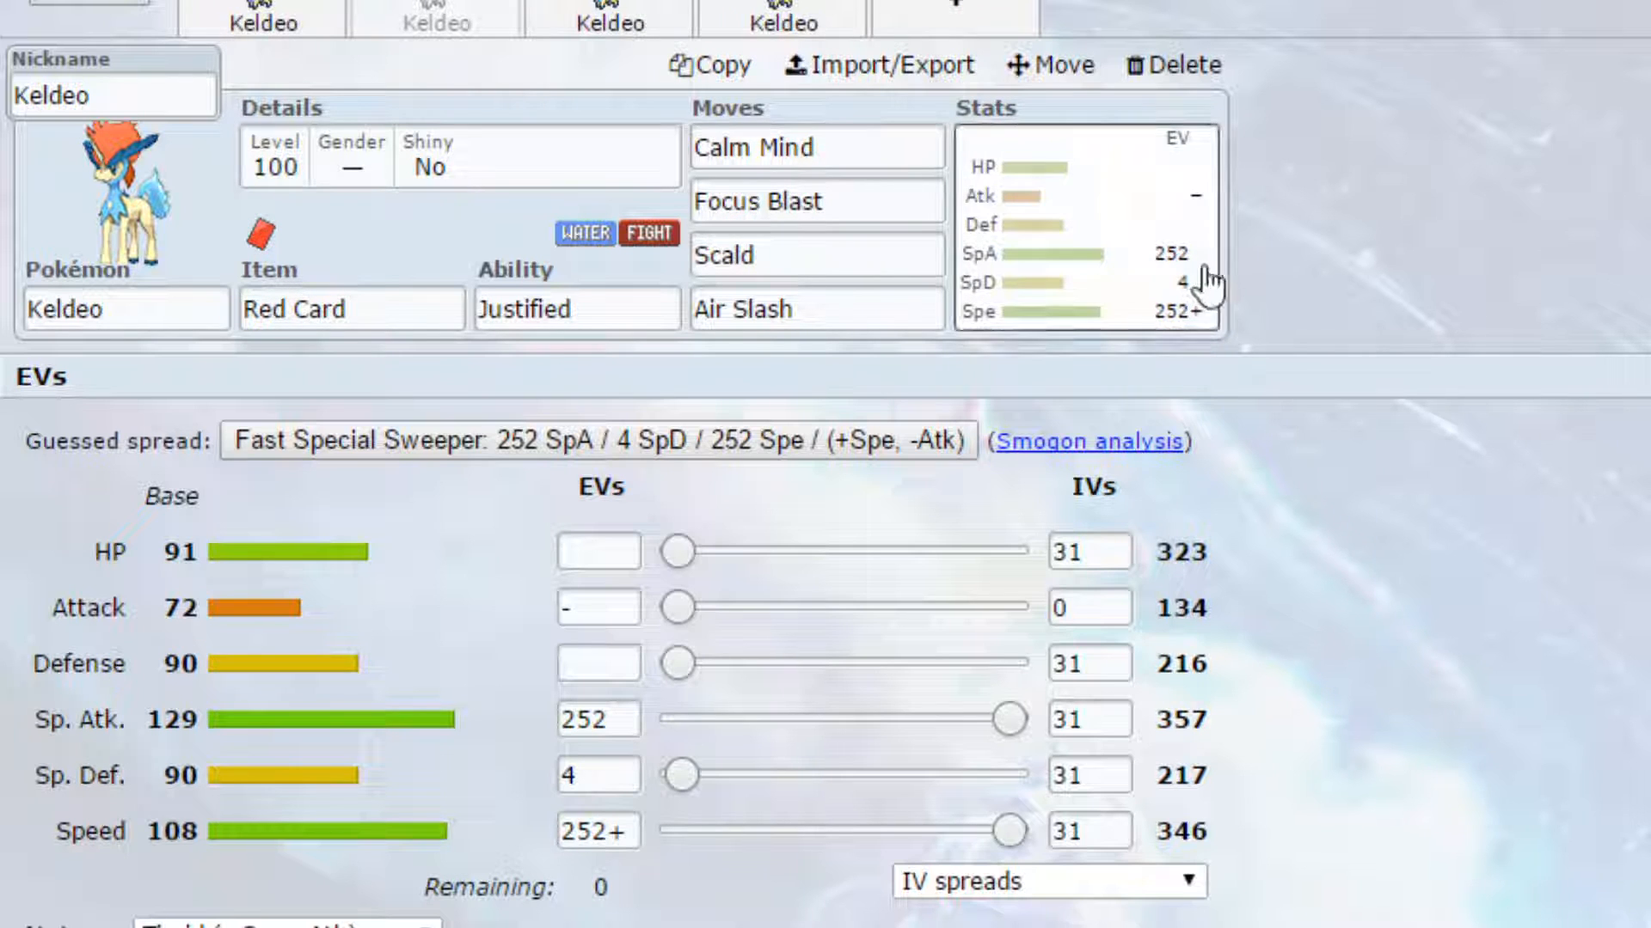
- Show the second Keldeo's EV spread, then open its Red Card item list
left_click(1084, 227)
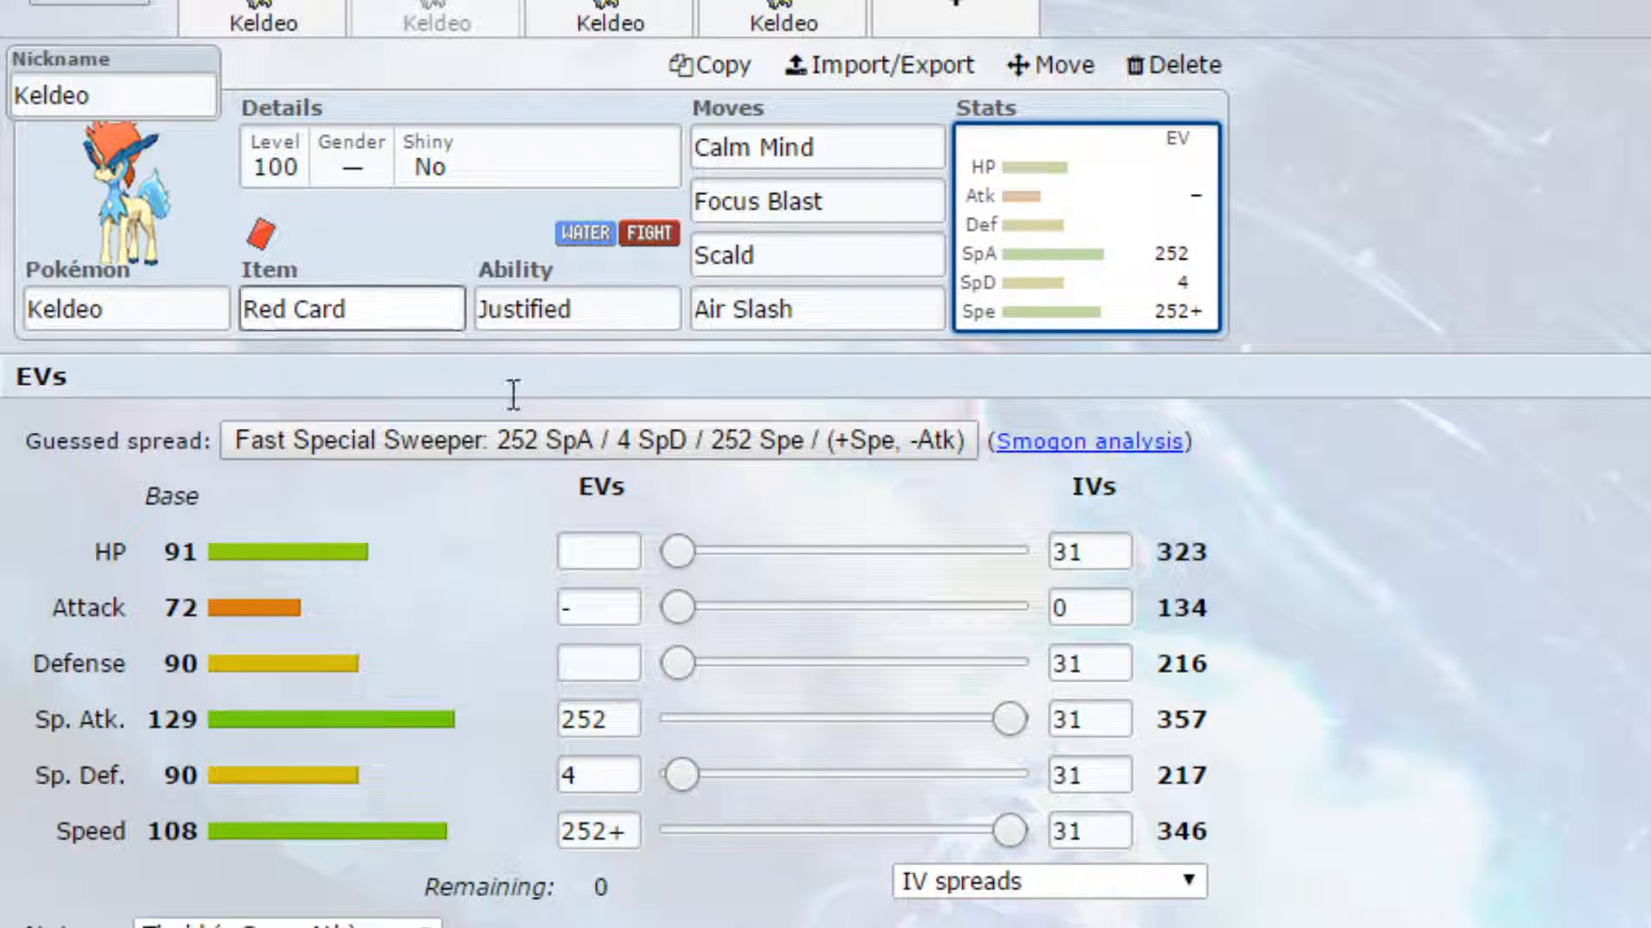
left_click(350, 309)
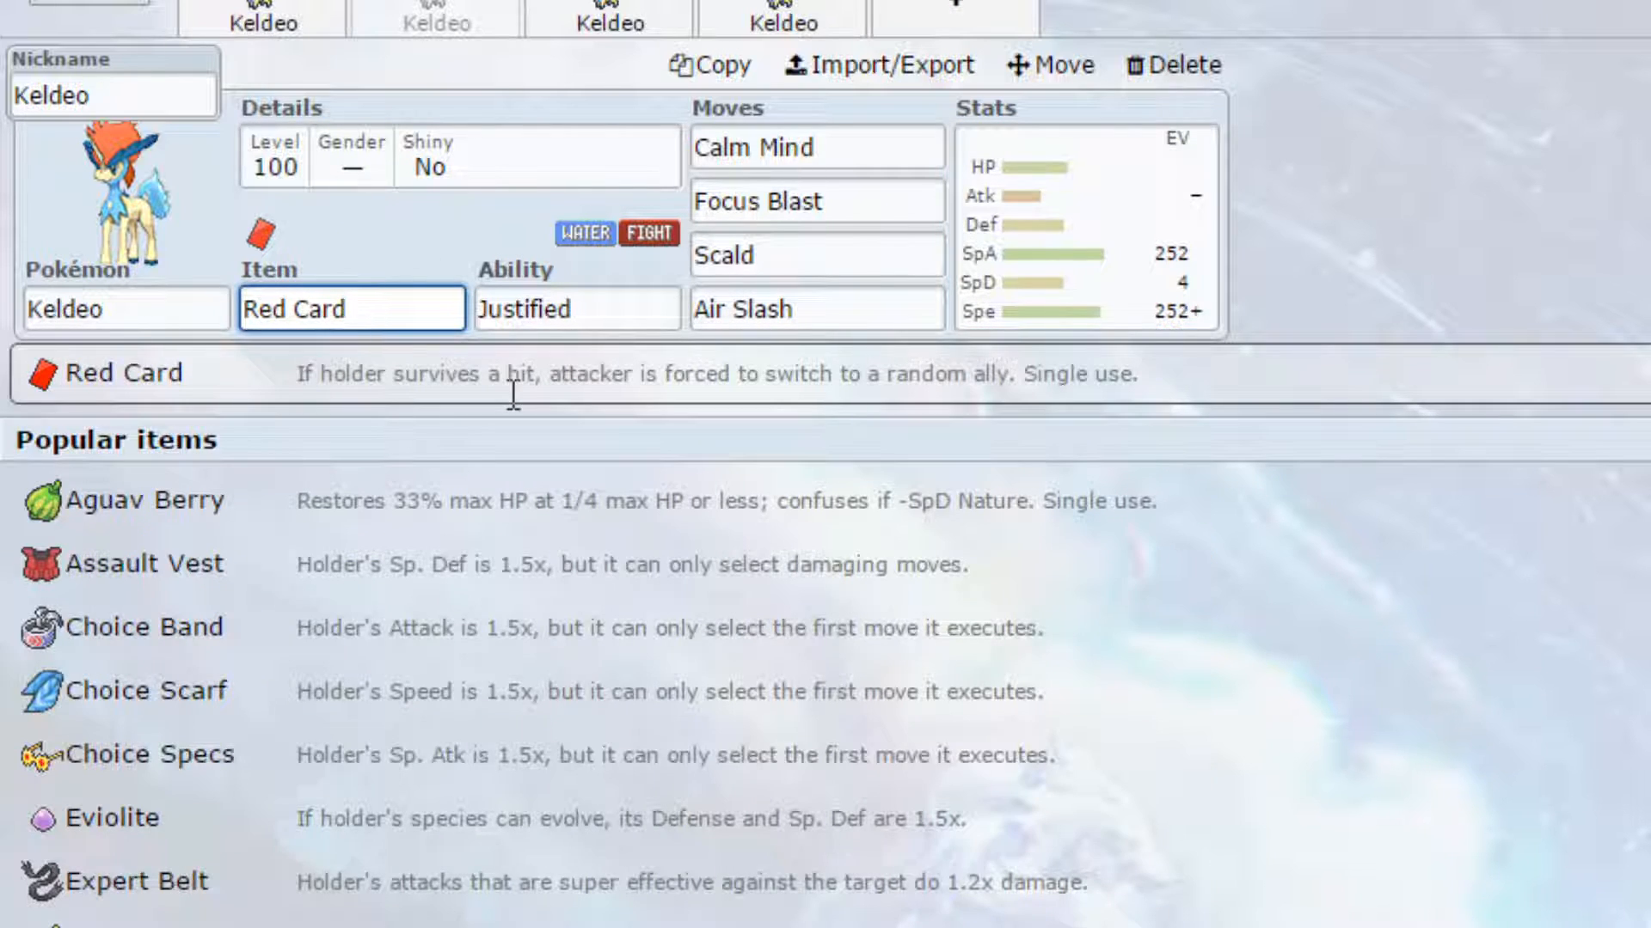